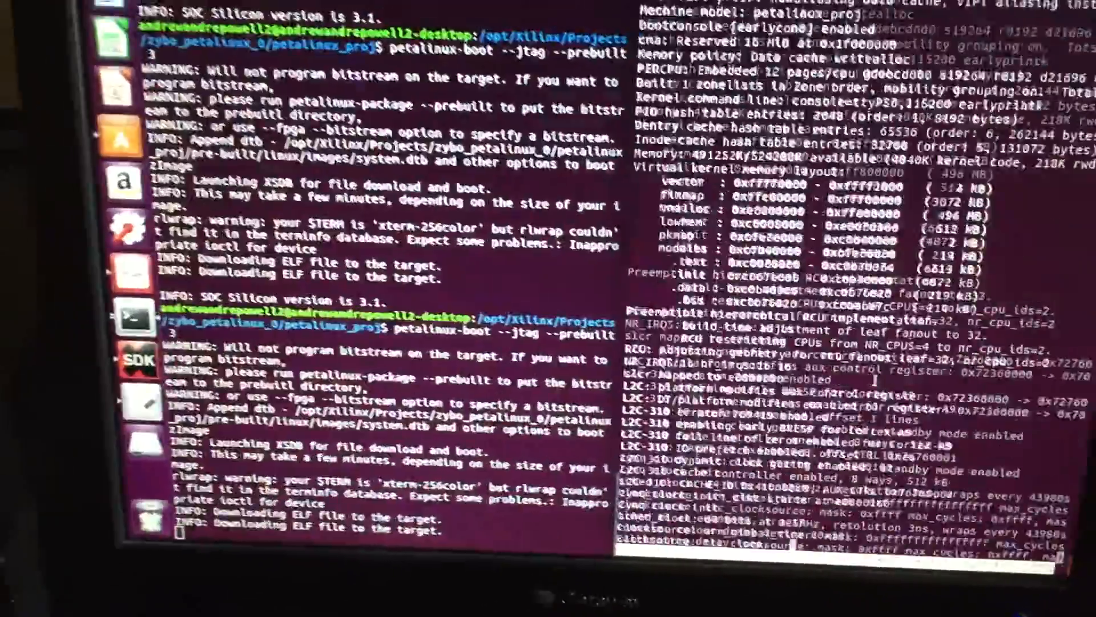
pyautogui.scroll(-3)
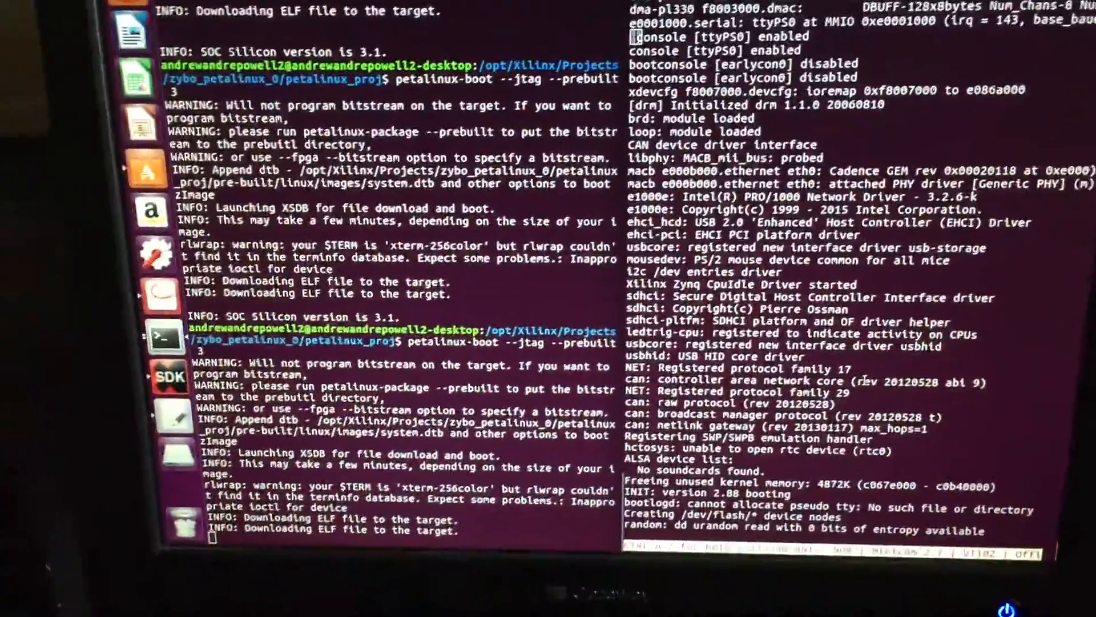